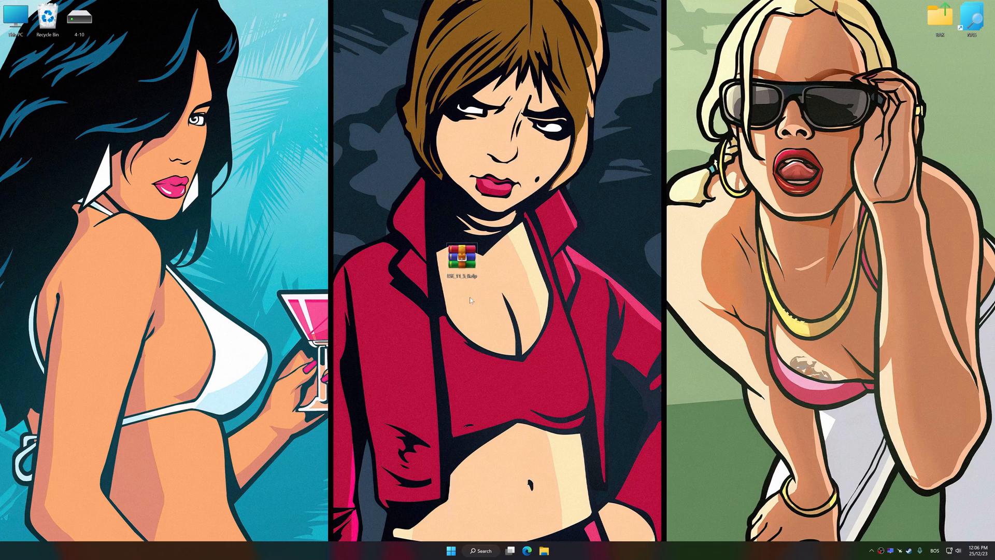
Extract the downloaded Low Specs Experience archive onto the desktop
{"action": "right_click", "coordinate": [470, 254]}
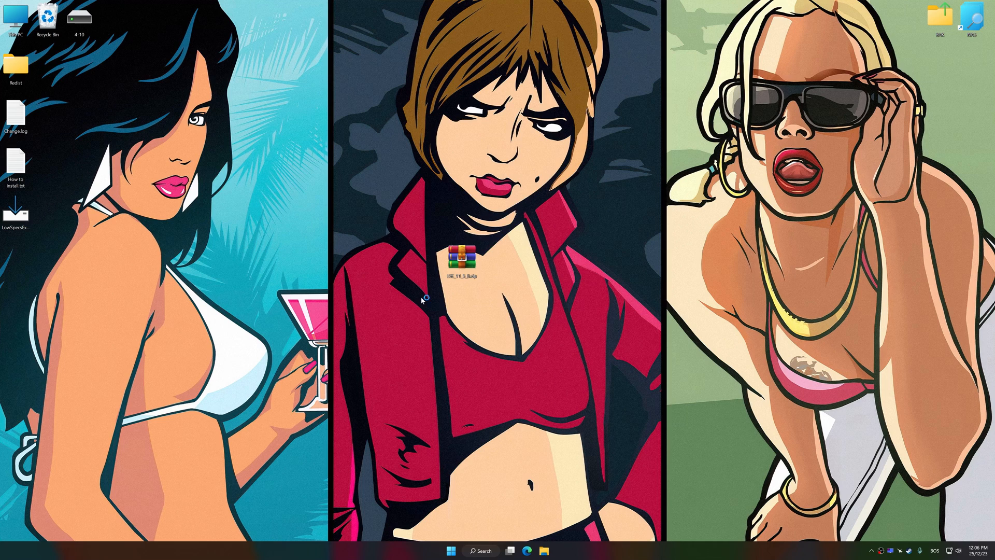
Run the LowSpecs installer, accept the license, and finish setup
{"action": "double_click", "coordinate": [461, 260]}
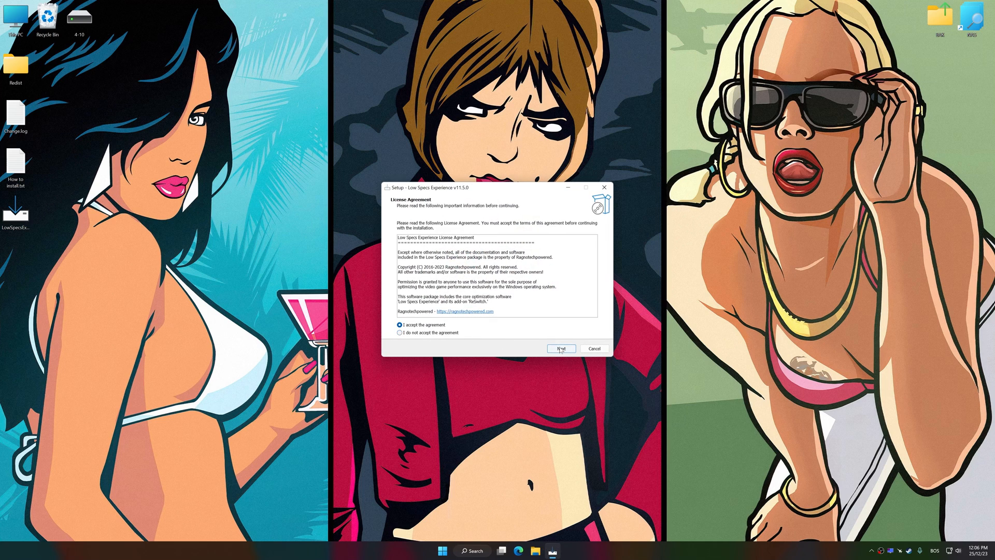
{"action": "left_click", "coordinate": [560, 348]}
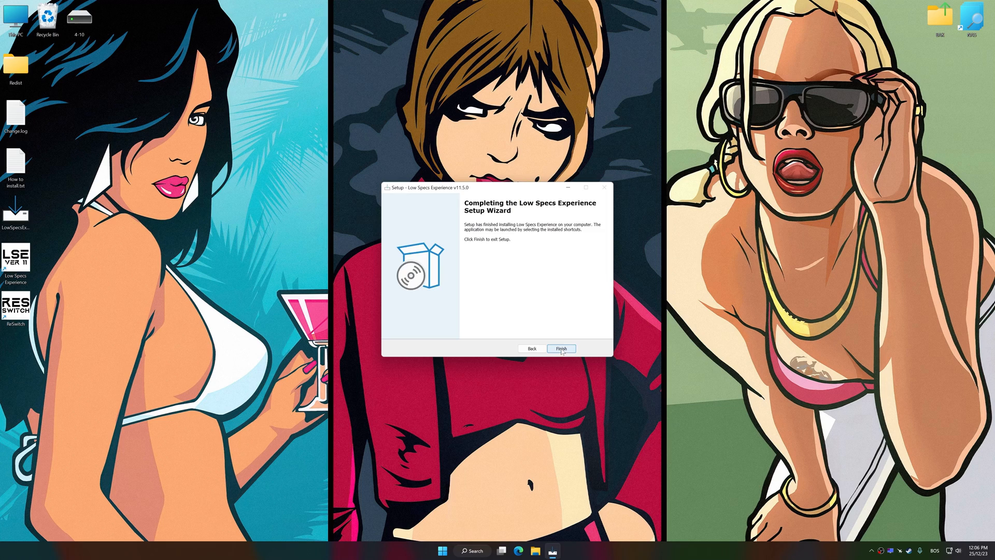
{"action": "left_click", "coordinate": [560, 348]}
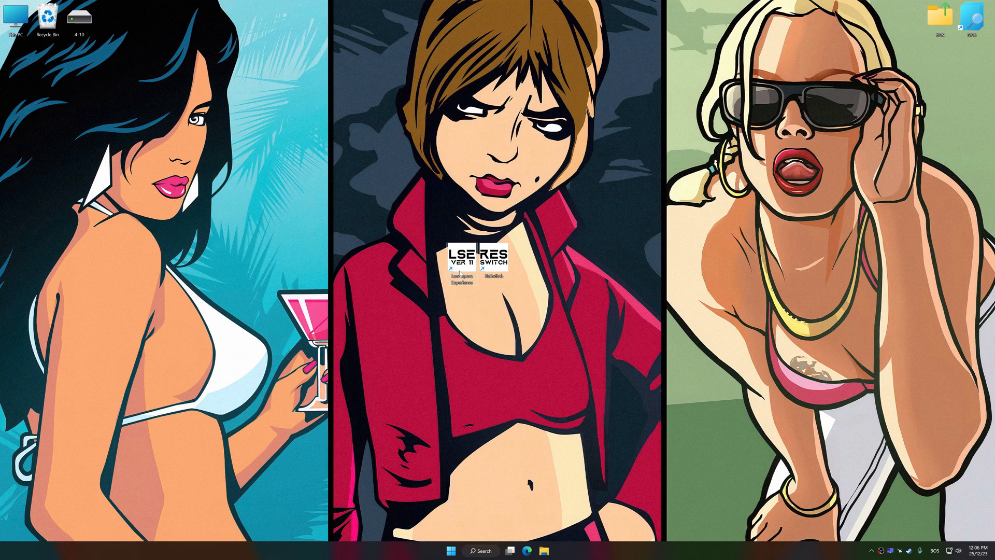
Launch Low Specs Experience and pick San Andreas Definitive Edition in the Optimization Catalog
{"action": "double_click", "coordinate": [477, 263]}
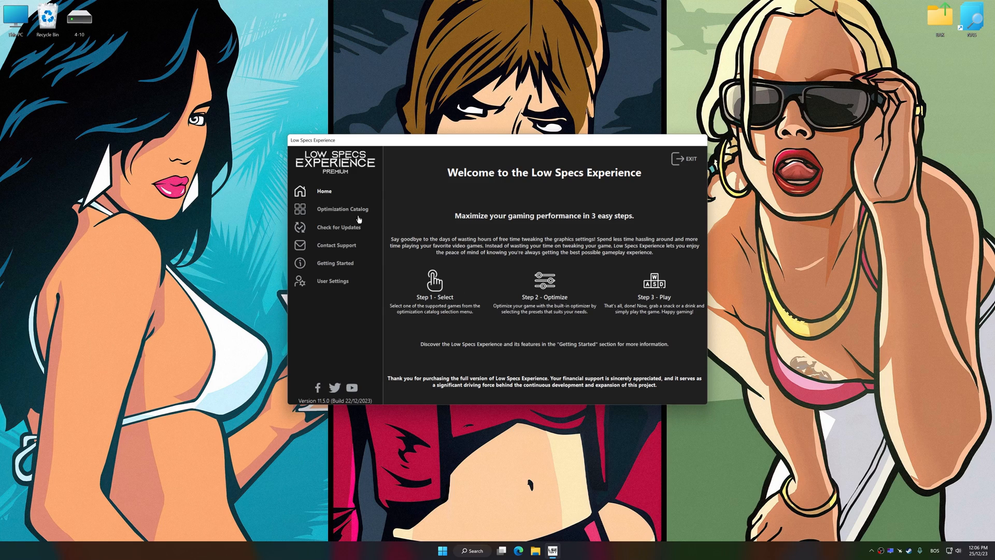
{"action": "left_click", "coordinate": [342, 209]}
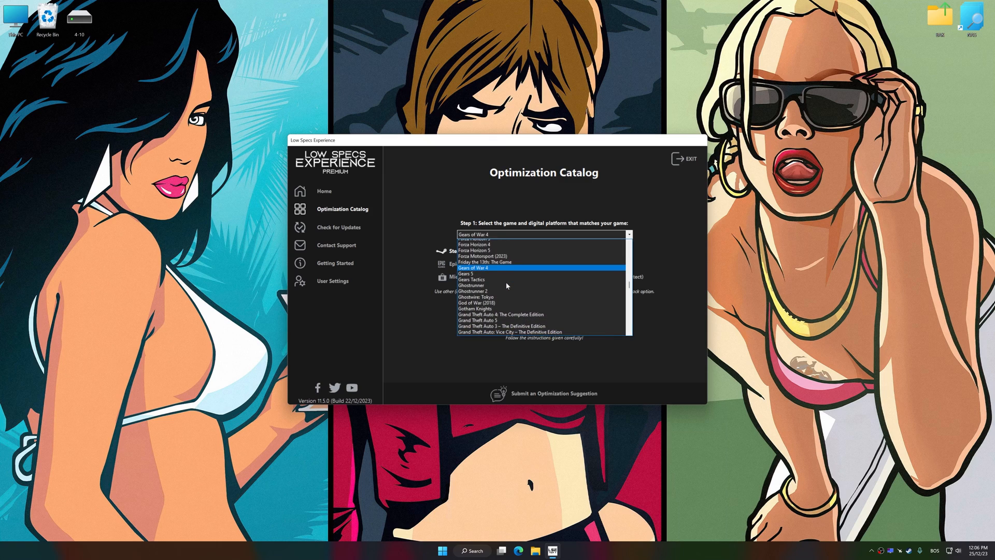
{"action": "scroll", "scroll_direction": "down", "scroll_amount": 3}
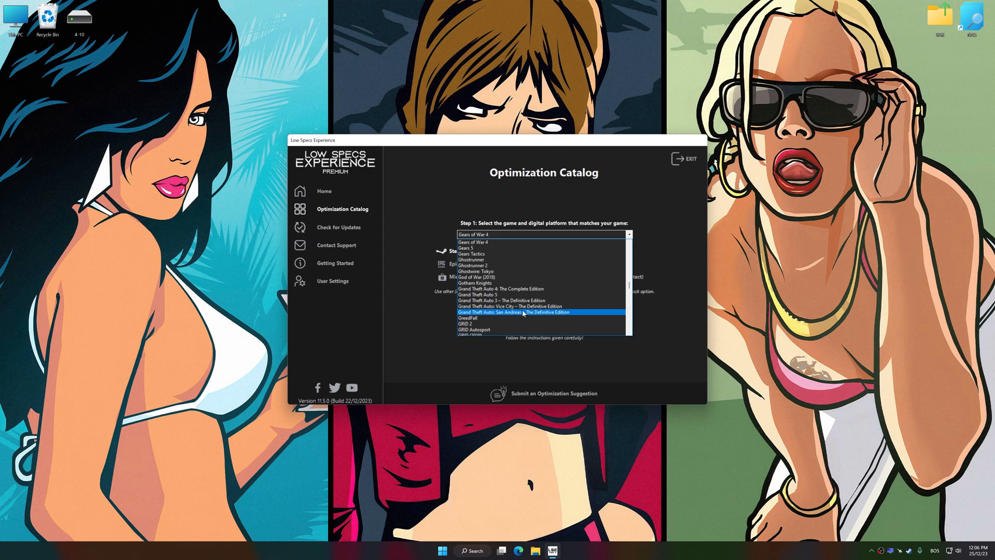
{"action": "left_click", "coordinate": [522, 311]}
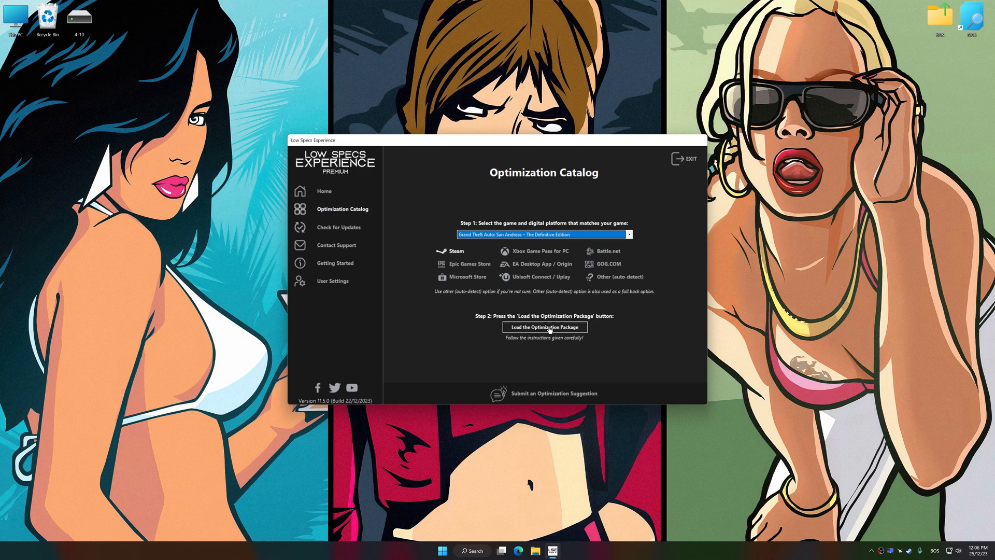
Load the San Andreas optimization package and acknowledge the supported-version message
{"action": "left_click", "coordinate": [544, 327]}
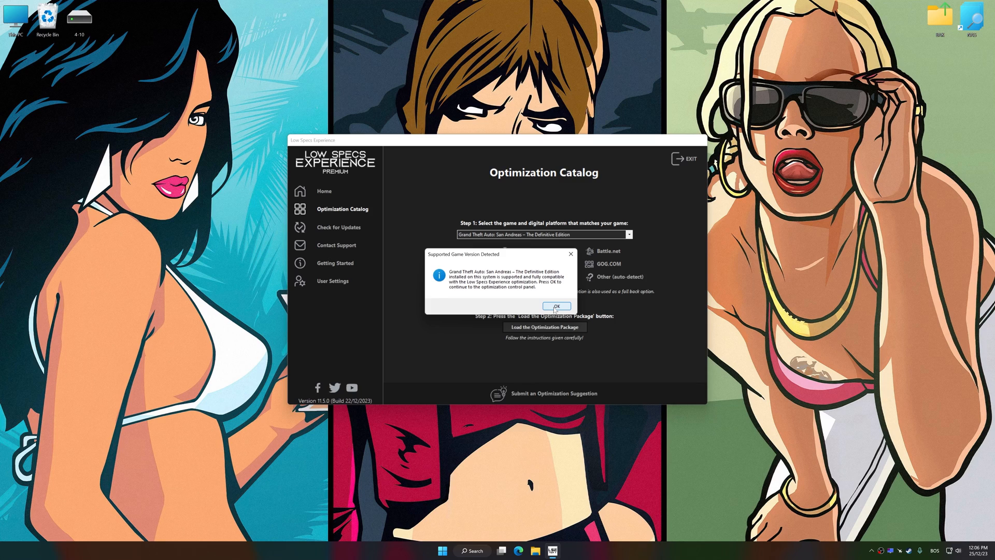
{"action": "left_click", "coordinate": [556, 305]}
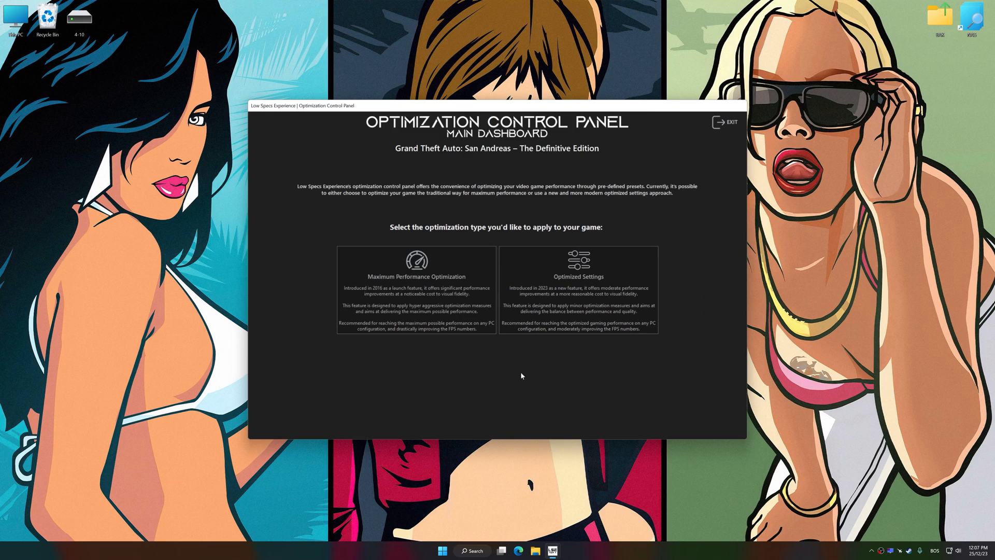
{"action": "mouse_move", "coordinate": [560, 332]}
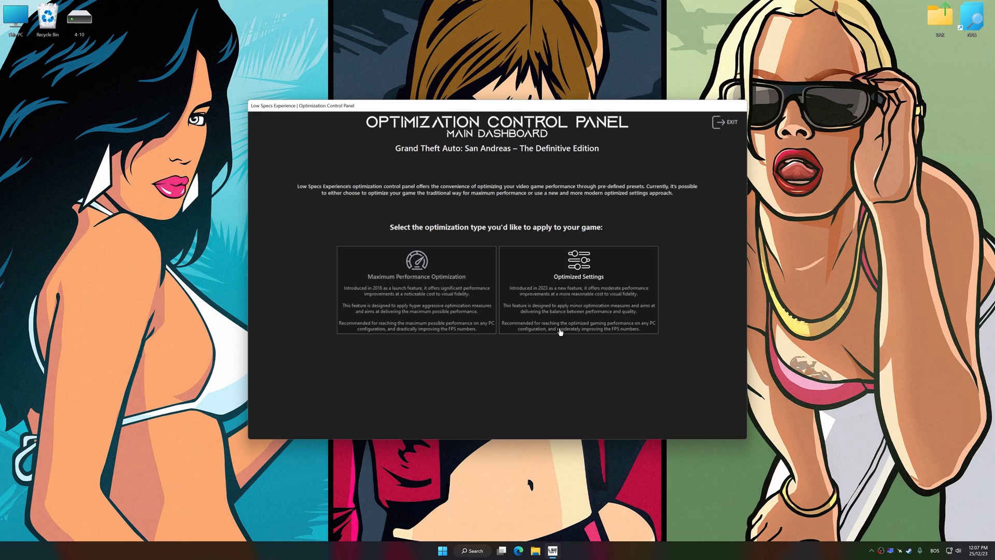
Choose Optimized Settings with the Quality preset at 3840 x 2160 resolution
{"action": "left_click", "coordinate": [578, 280]}
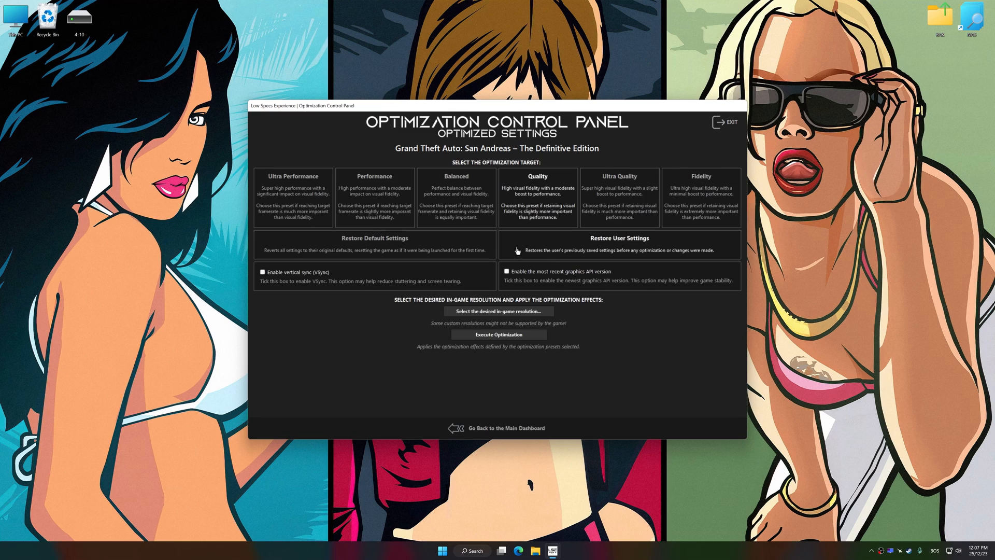
{"action": "left_click", "coordinate": [498, 311]}
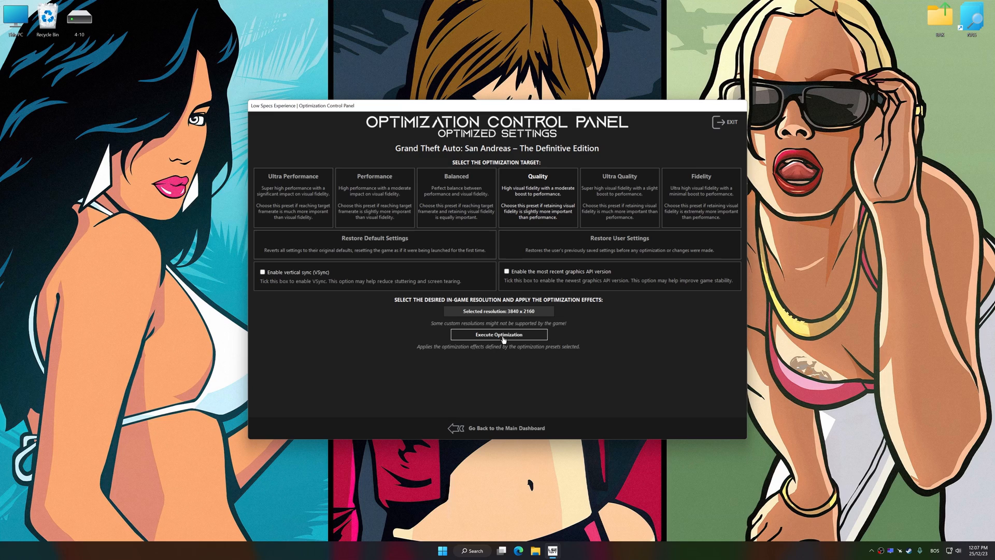
Execute the Quality optimization, then restore the backed-up user settings
{"action": "left_click", "coordinate": [498, 334]}
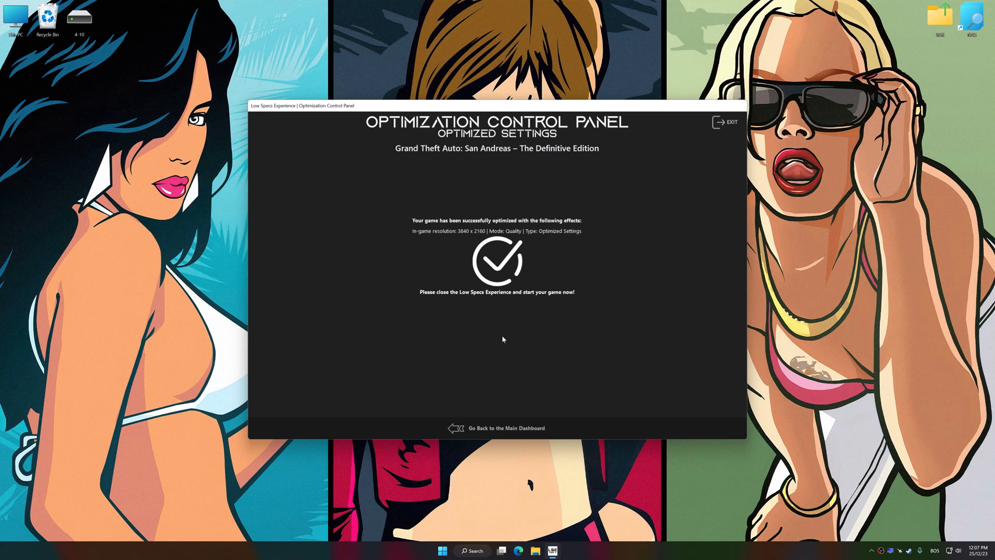
{"action": "left_click", "coordinate": [507, 428]}
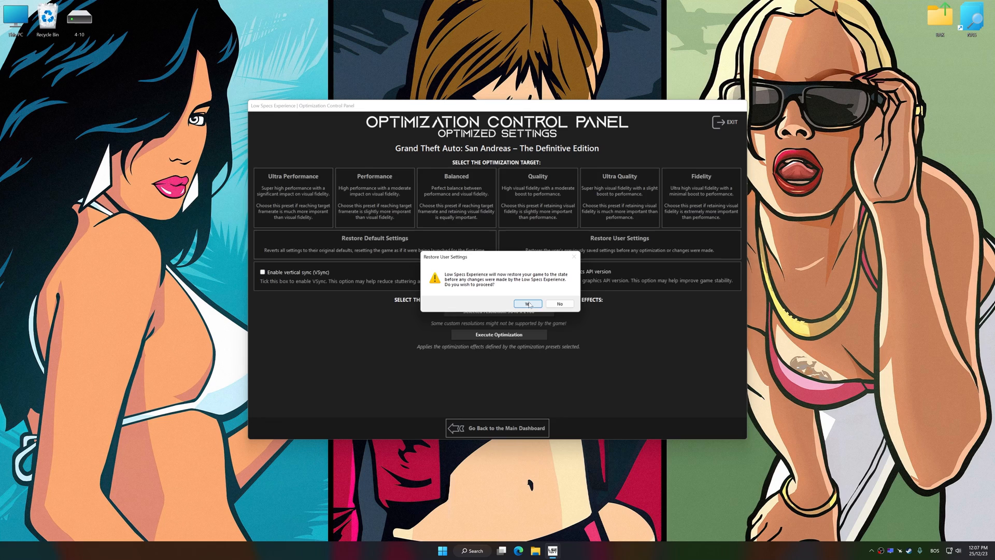
{"action": "left_click", "coordinate": [526, 303]}
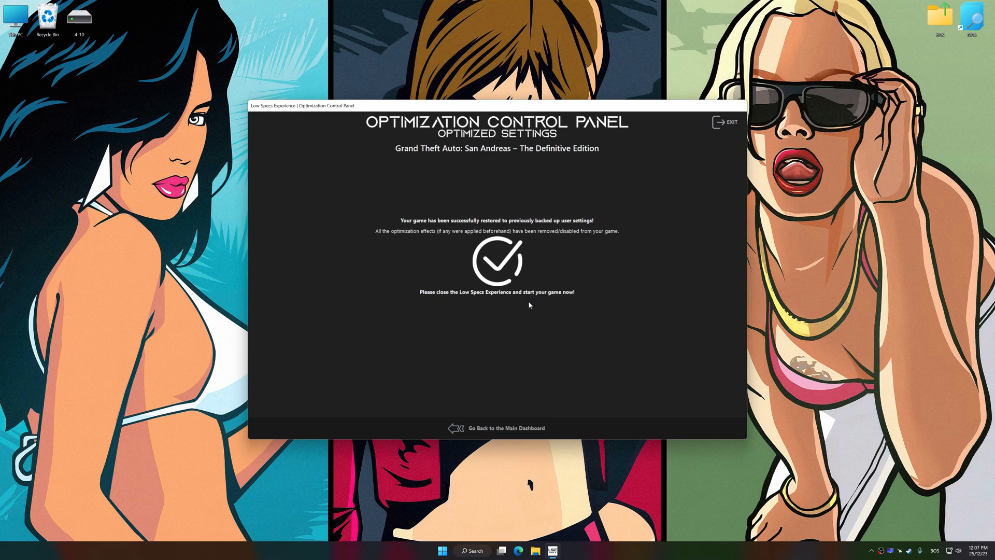